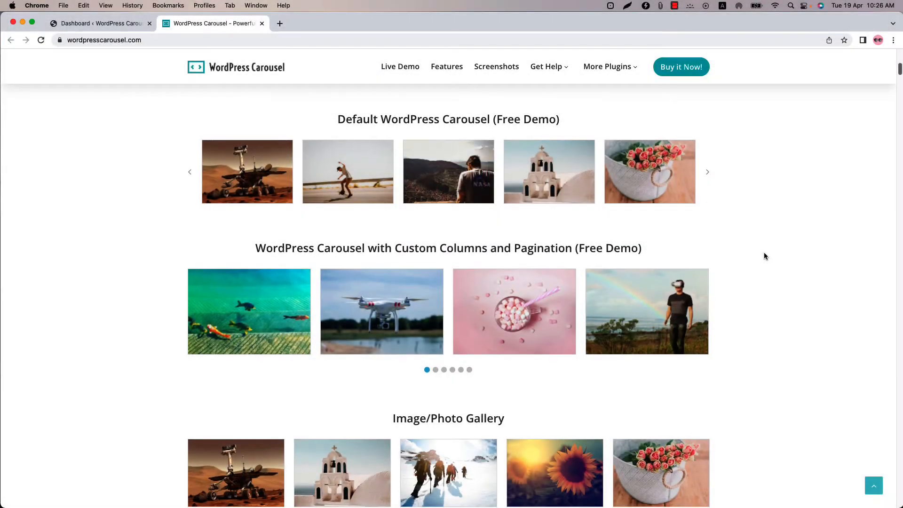
- From the Dashboard, add a new WP Carousel Pro carousel titled 'Test Carousel'
scroll(down, 3)
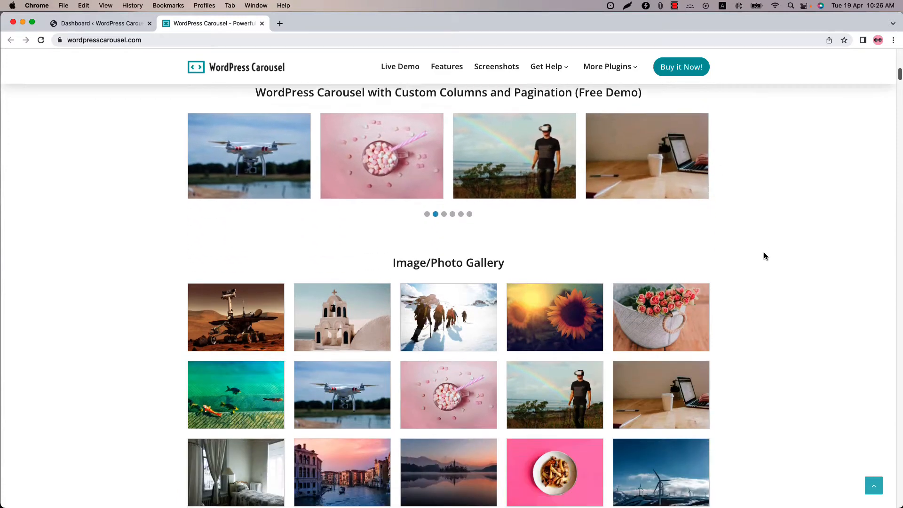
scroll(down, 3)
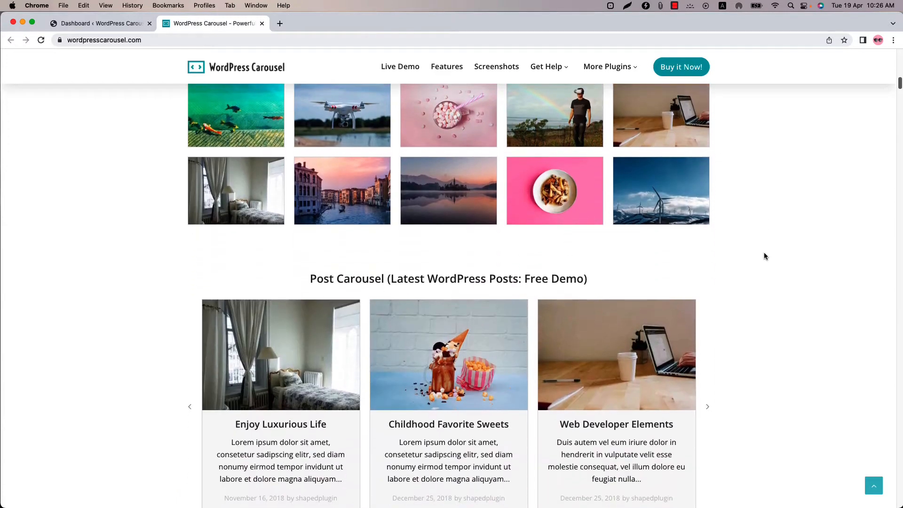
scroll(down, 3)
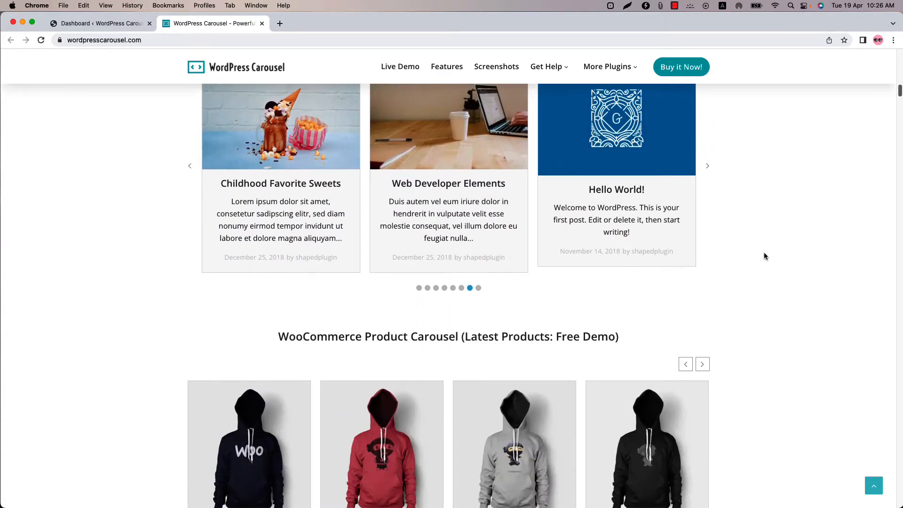
scroll(down, 3)
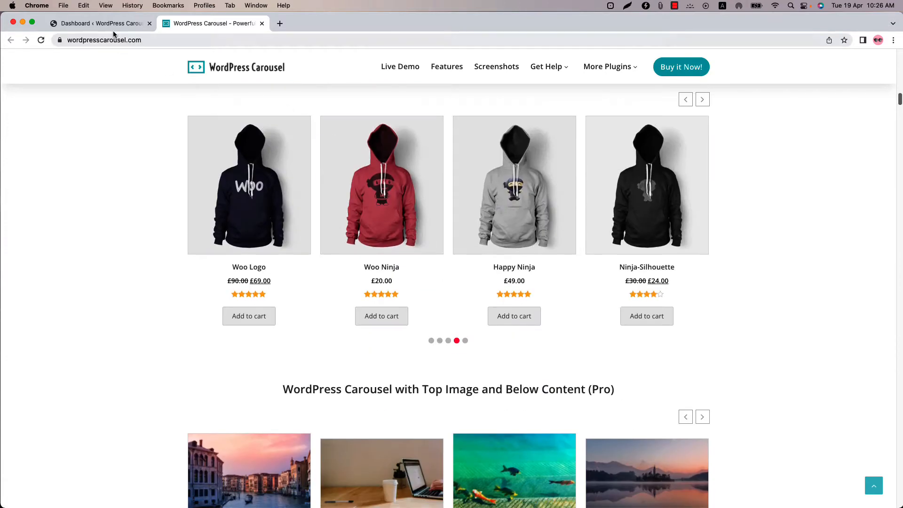
click(98, 24)
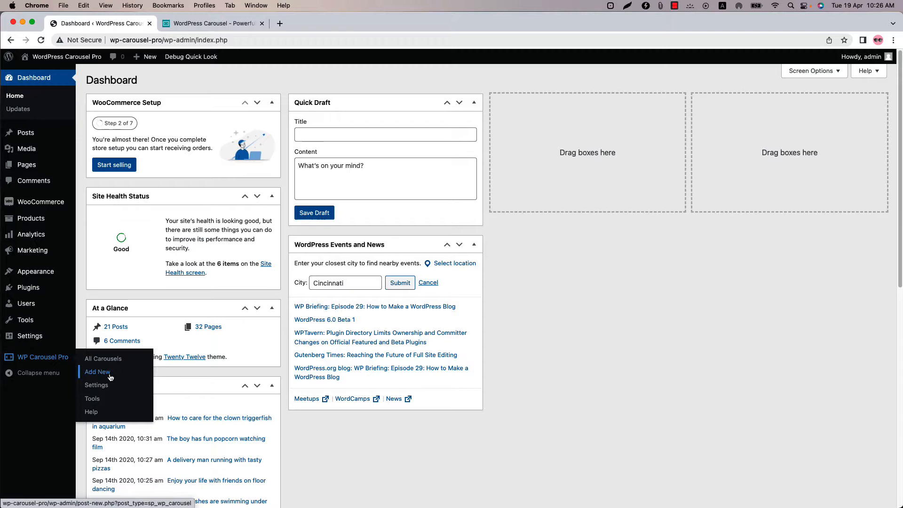
click(103, 359)
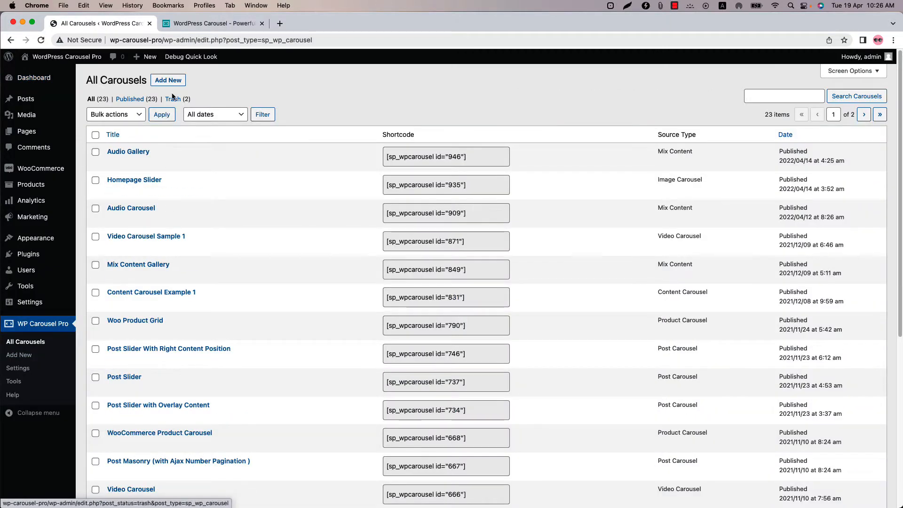
click(167, 80)
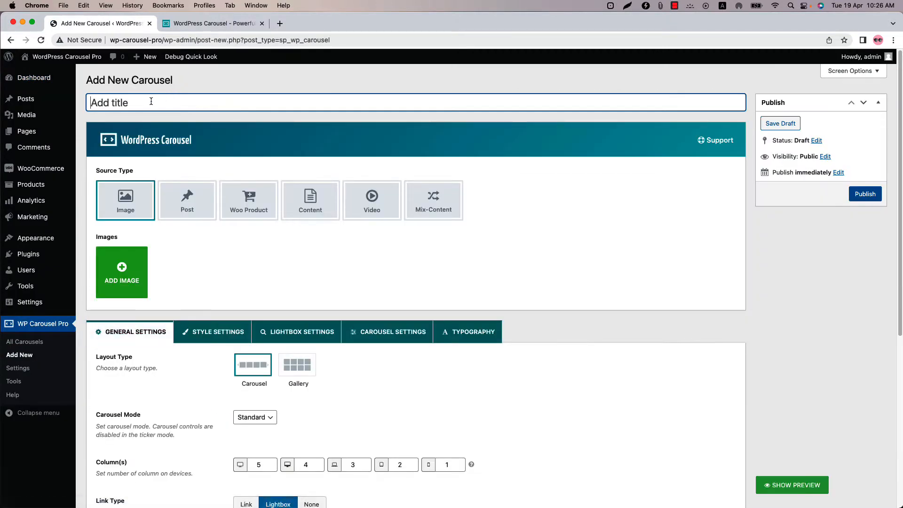
text(Test Carousel)
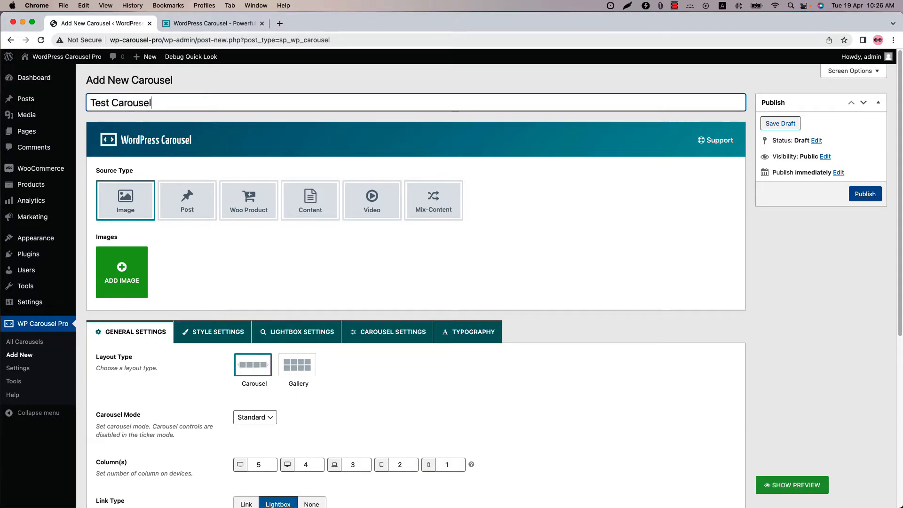
- Insert nine Media Library images into the carousel as a new gallery
click(122, 272)
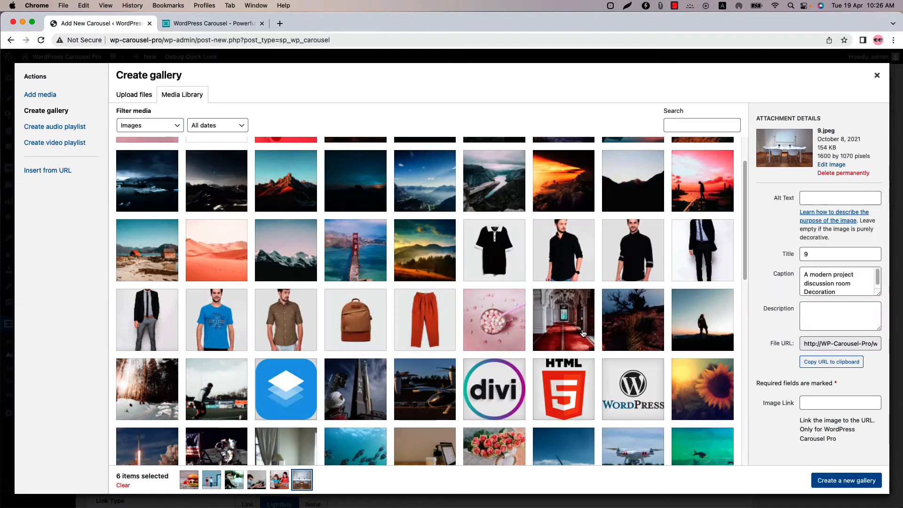
click(846, 480)
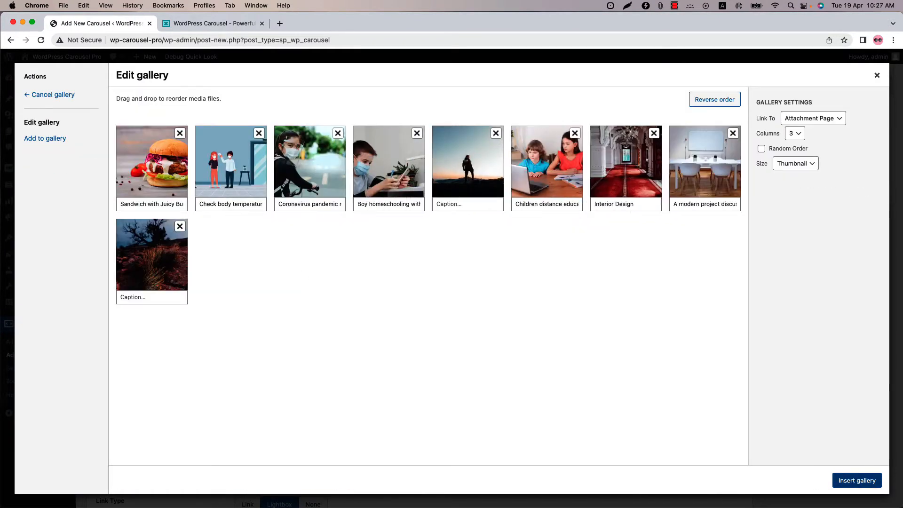
click(857, 480)
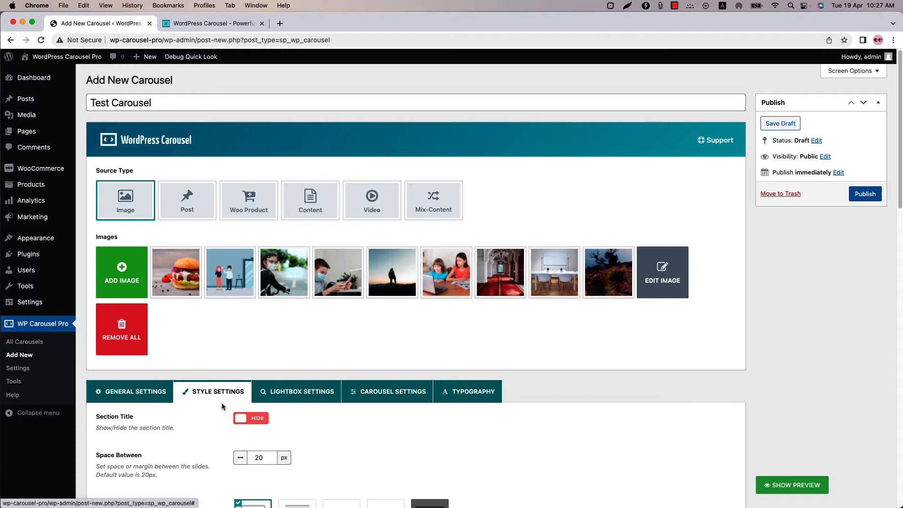
scroll(down, 3)
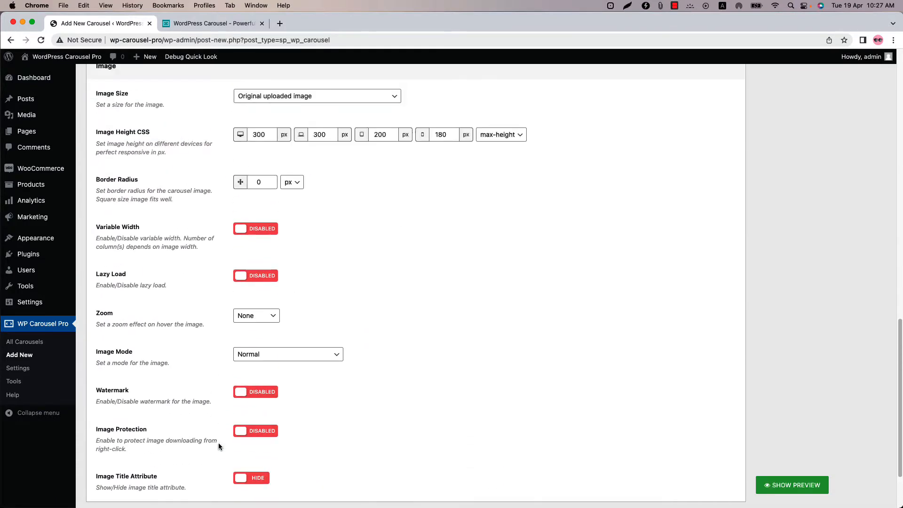
scroll(up, 3)
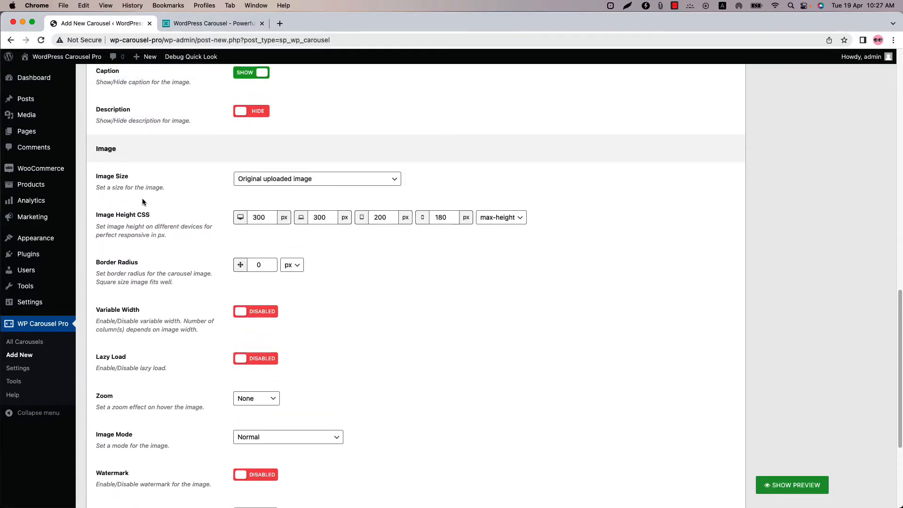
click(316, 179)
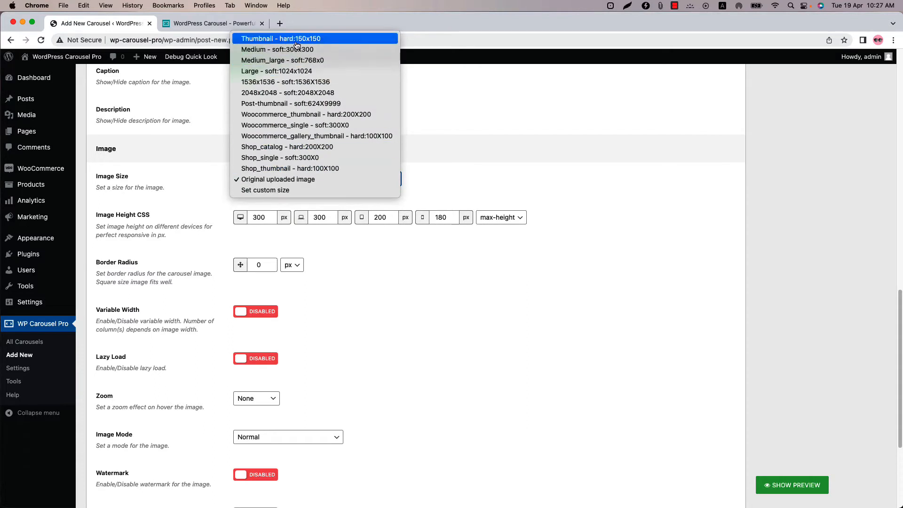
mouse_move(277, 180)
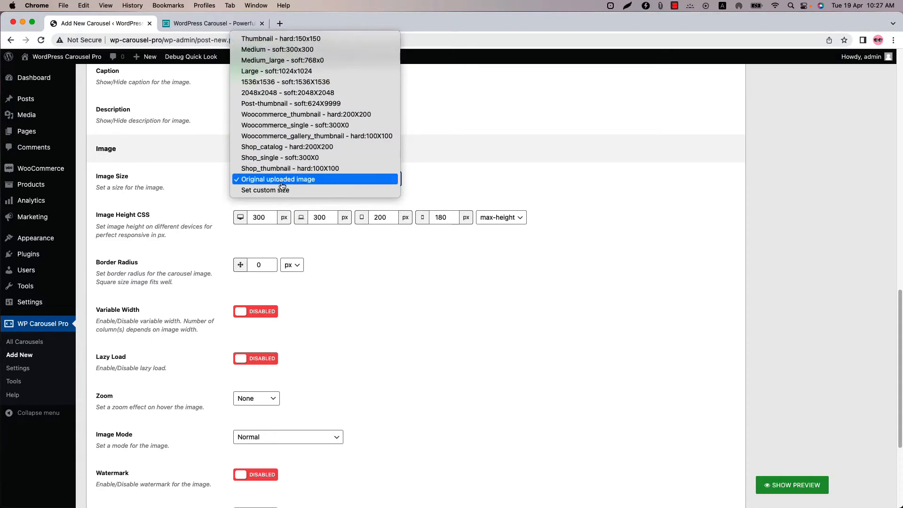
mouse_move(265, 190)
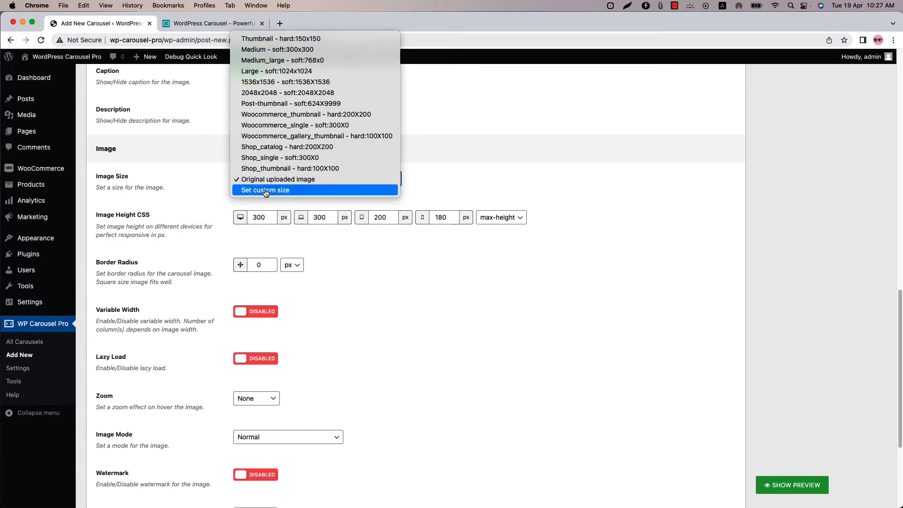
click(265, 190)
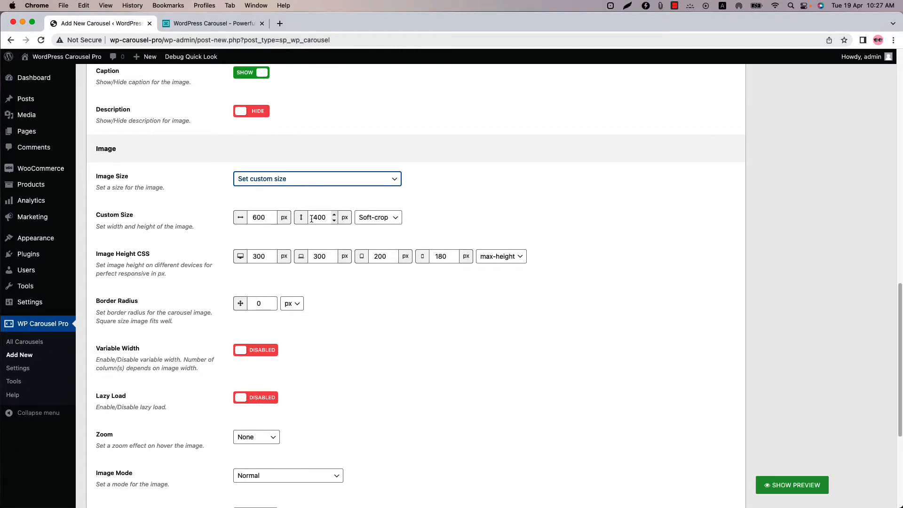
click(316, 179)
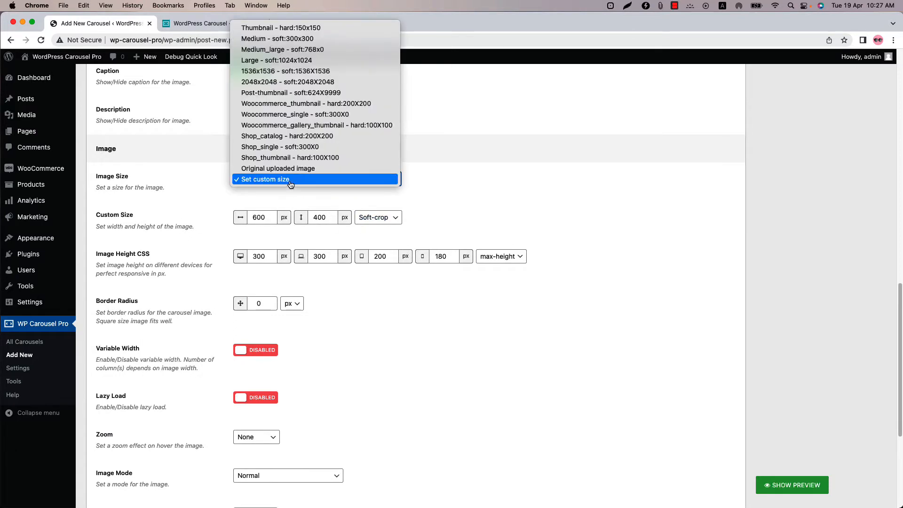
click(277, 168)
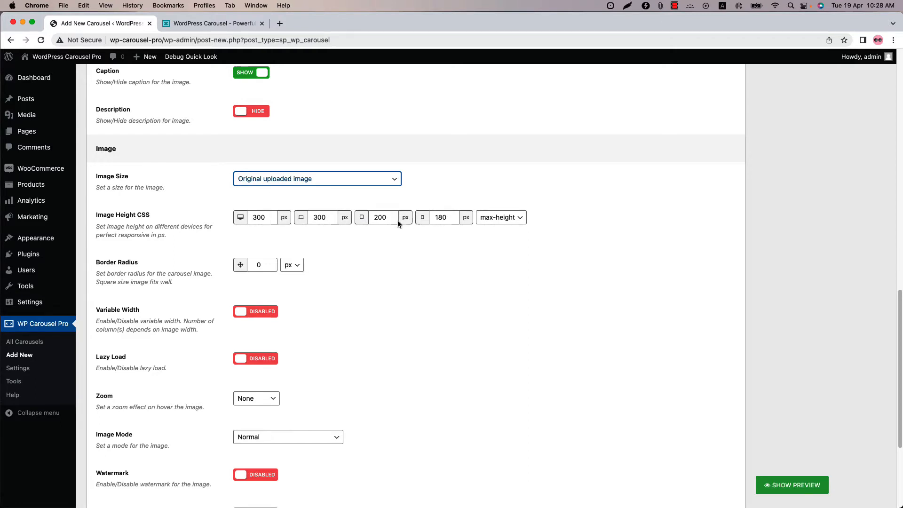
mouse_move(169, 270)
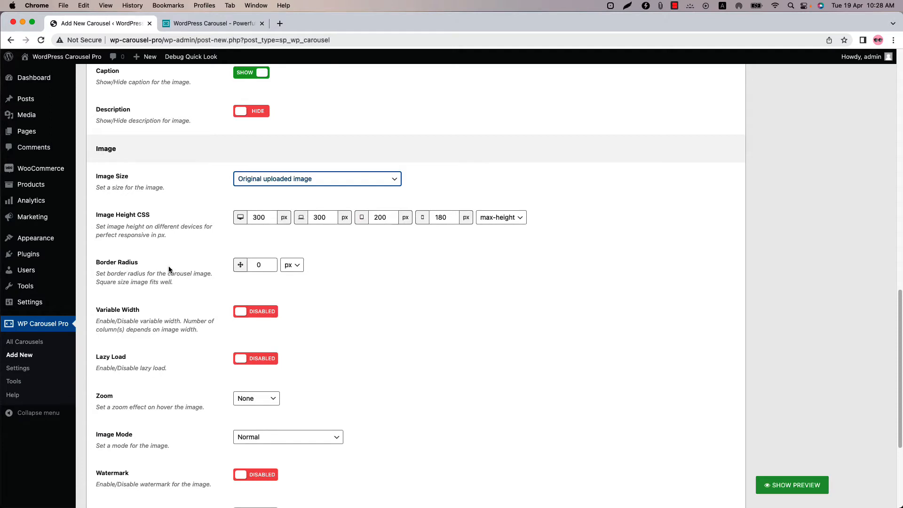
mouse_move(141, 320)
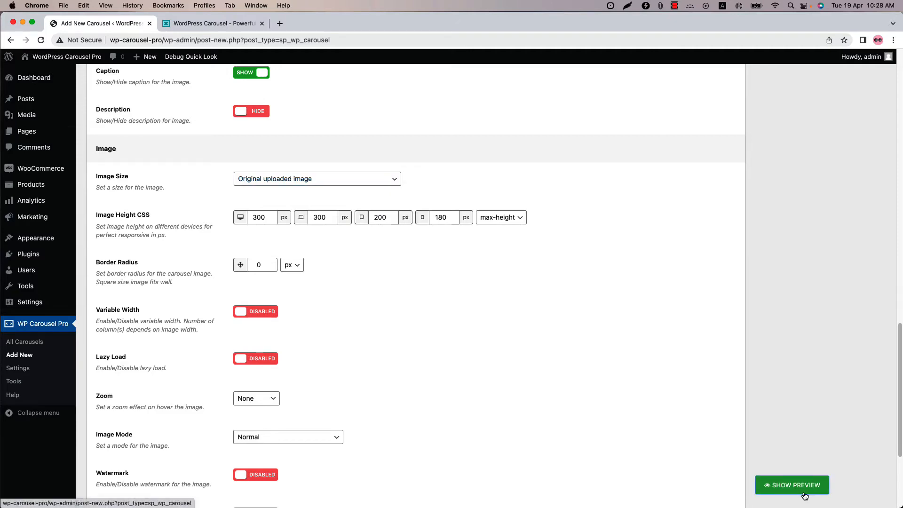
- Open the Live Preview and advance two slides to reach the later captioned images
click(792, 485)
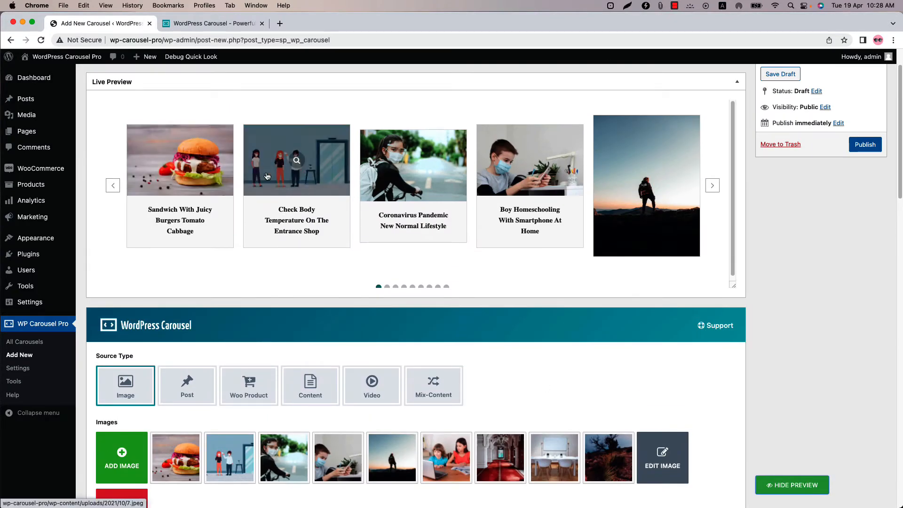
click(713, 185)
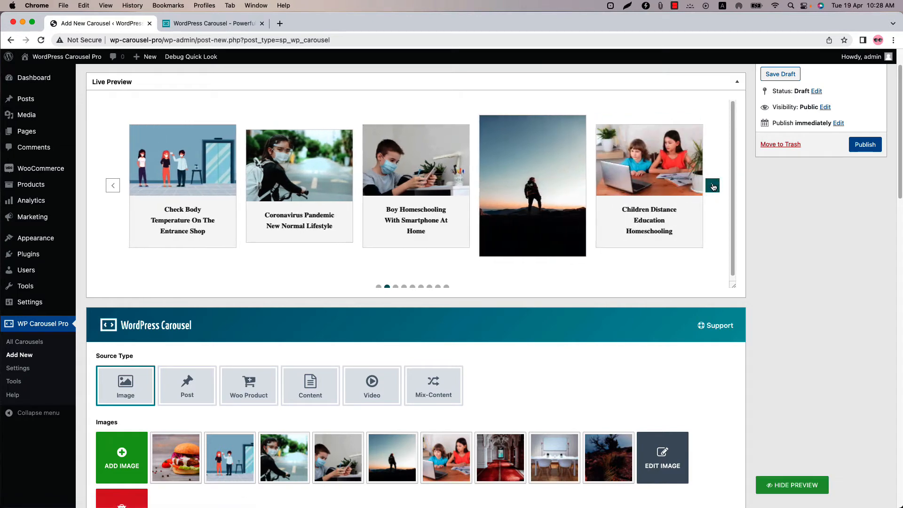
click(713, 185)
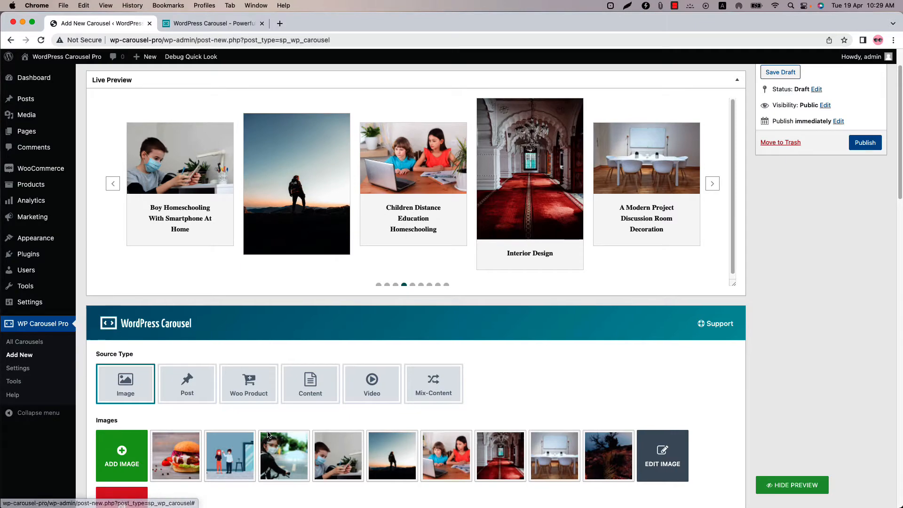
- Hide captions, enable Variable Width, and step the refreshed preview to the next slide
scroll(down, 3)
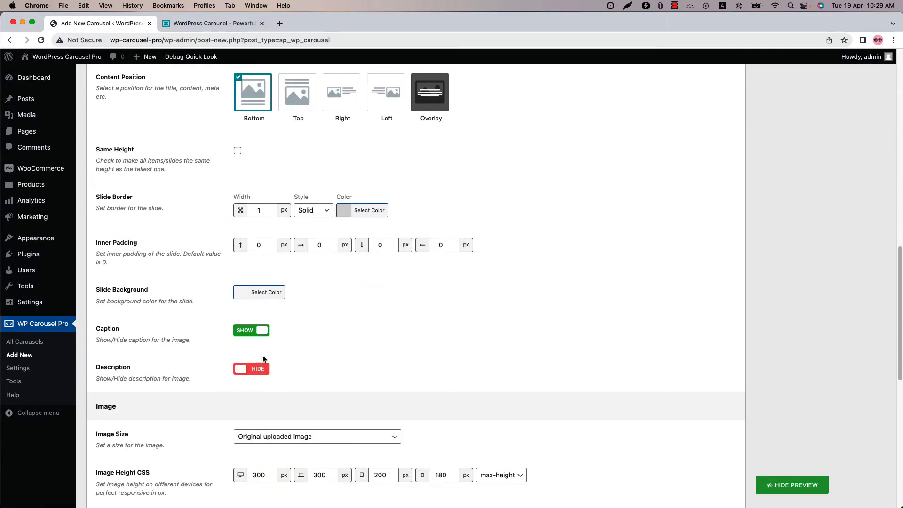
scroll(down, 3)
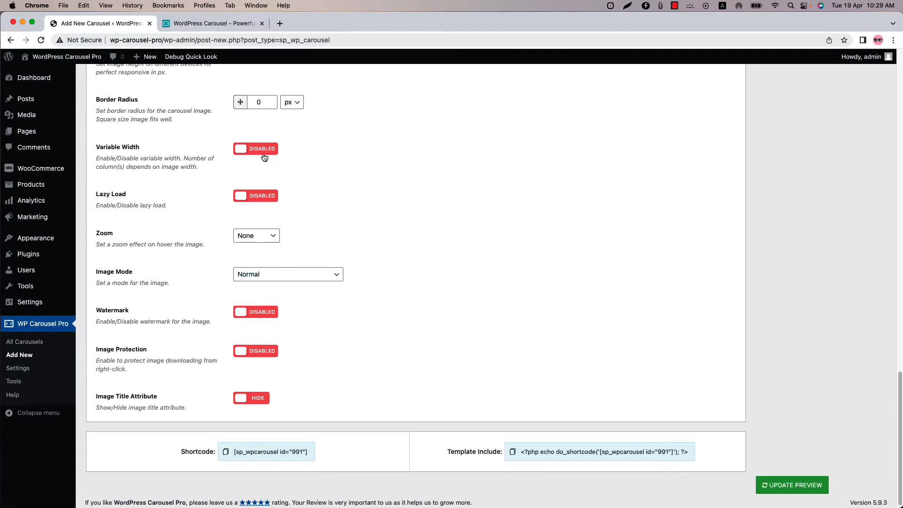
click(791, 485)
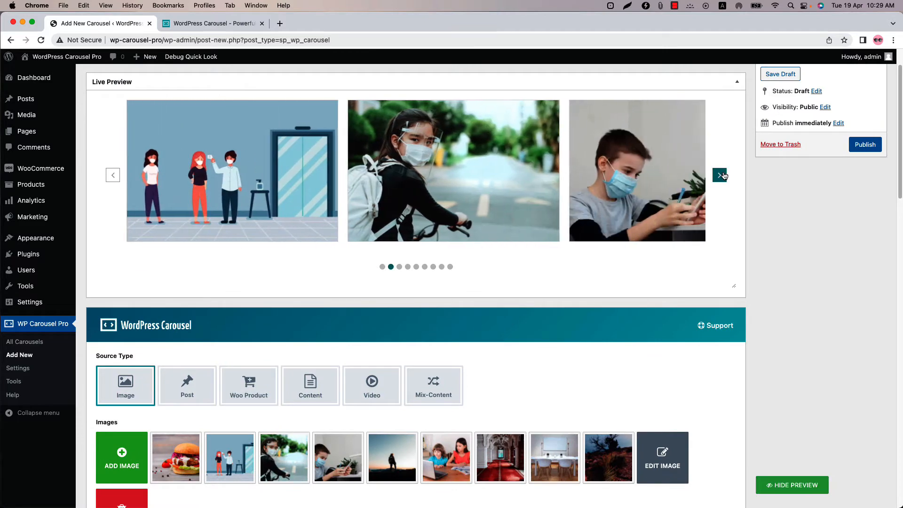
click(720, 175)
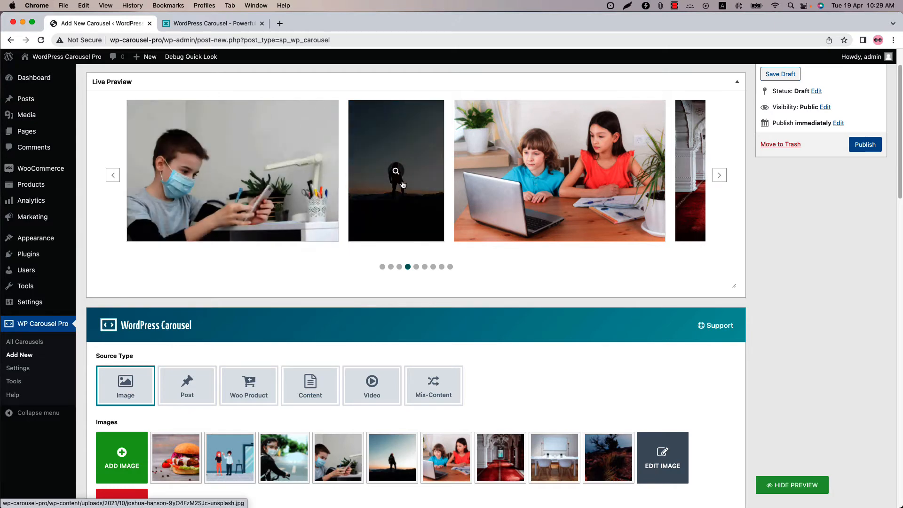
mouse_move(407, 162)
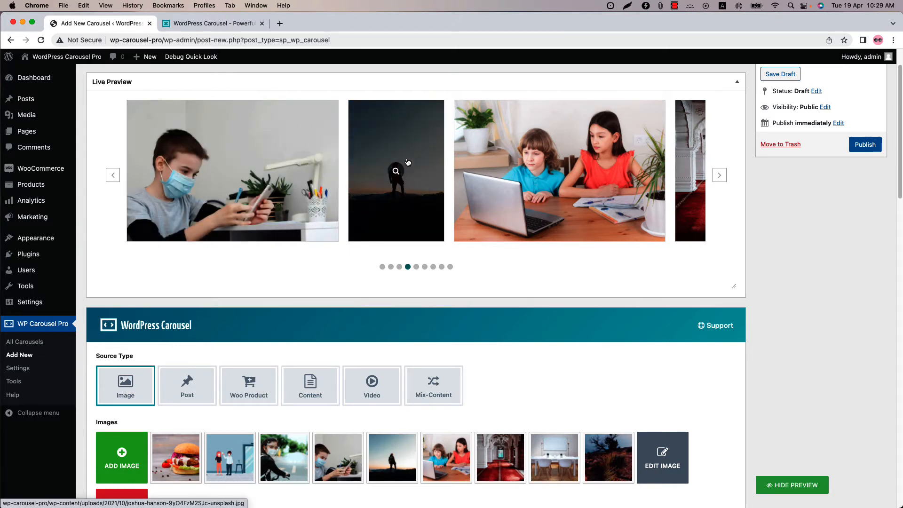
- Set Zoom to Zoom In and Image Mode to 'Grayscale and normal on hover'
scroll(down, 3)
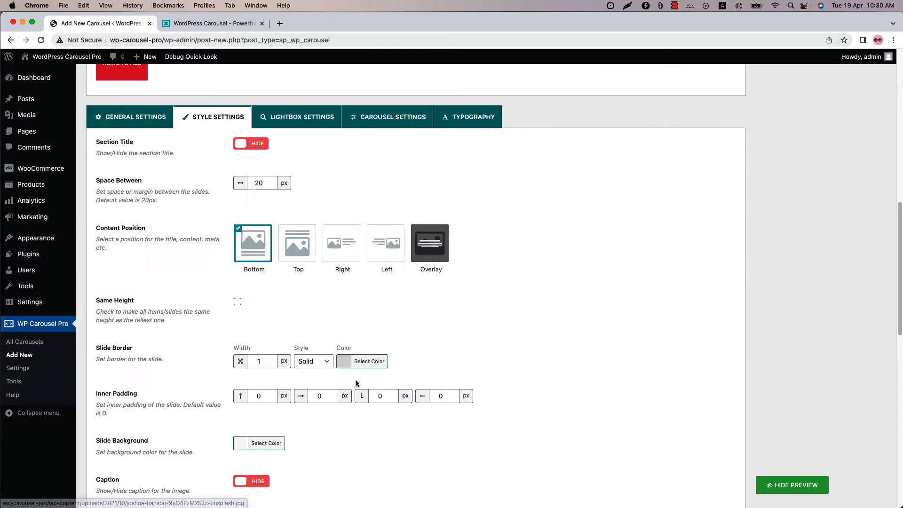
scroll(down, 3)
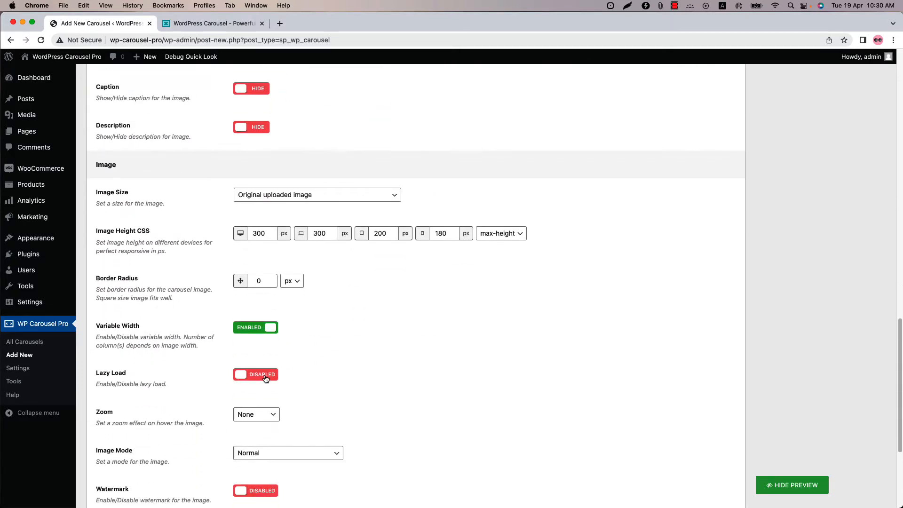
scroll(down, 3)
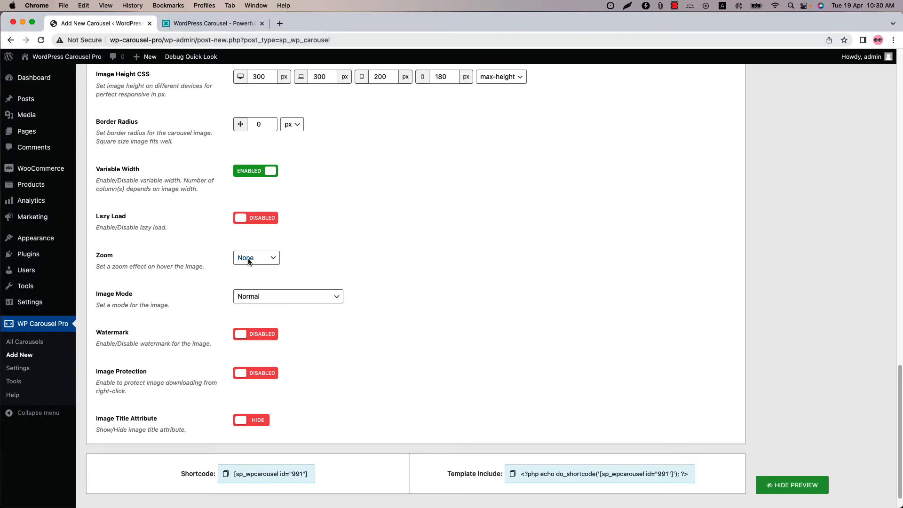
click(255, 257)
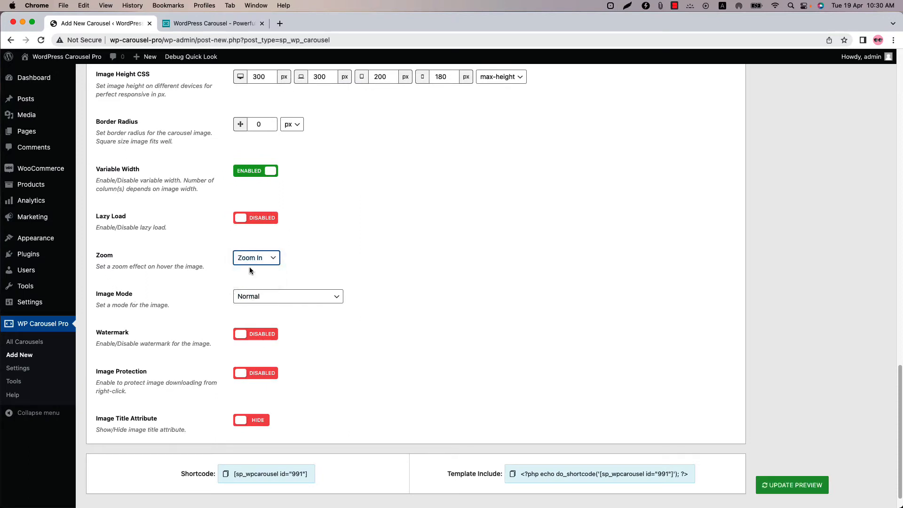
click(288, 295)
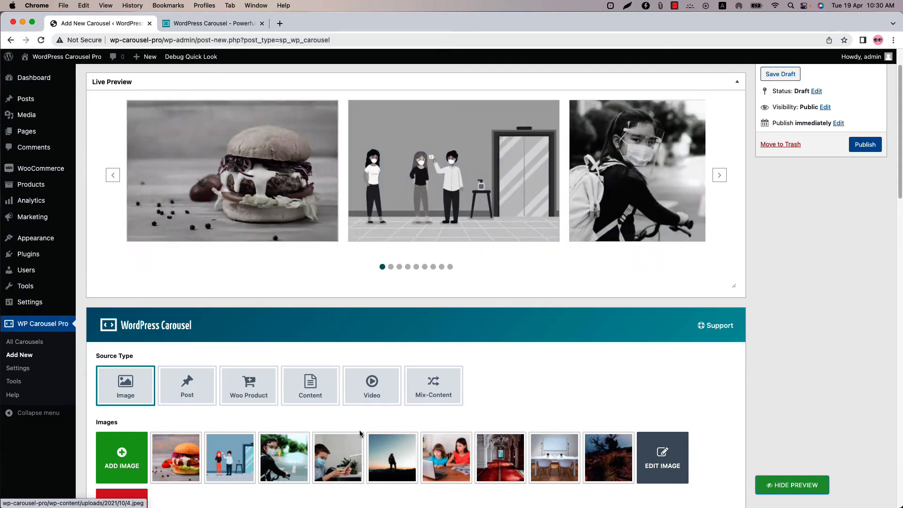
scroll(down, 3)
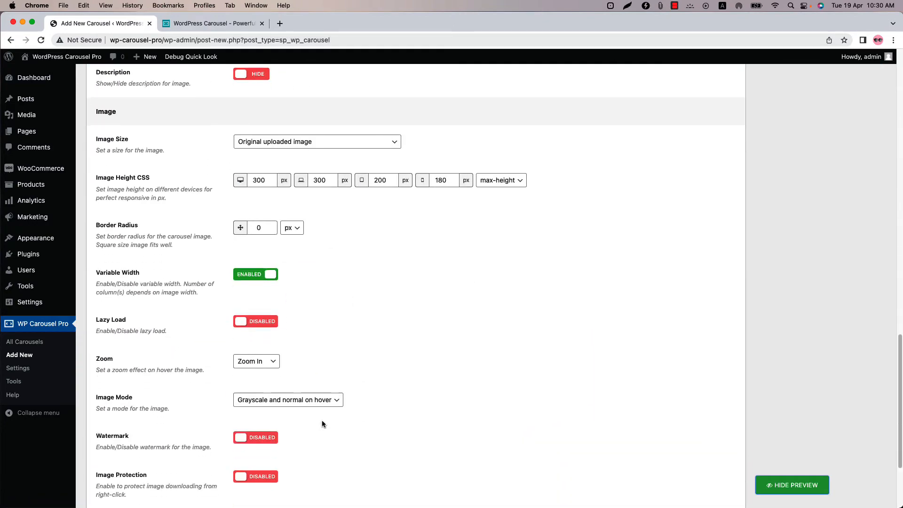
- Set Image Mode to Normal, Zoom to None, and enable Watermark
click(288, 400)
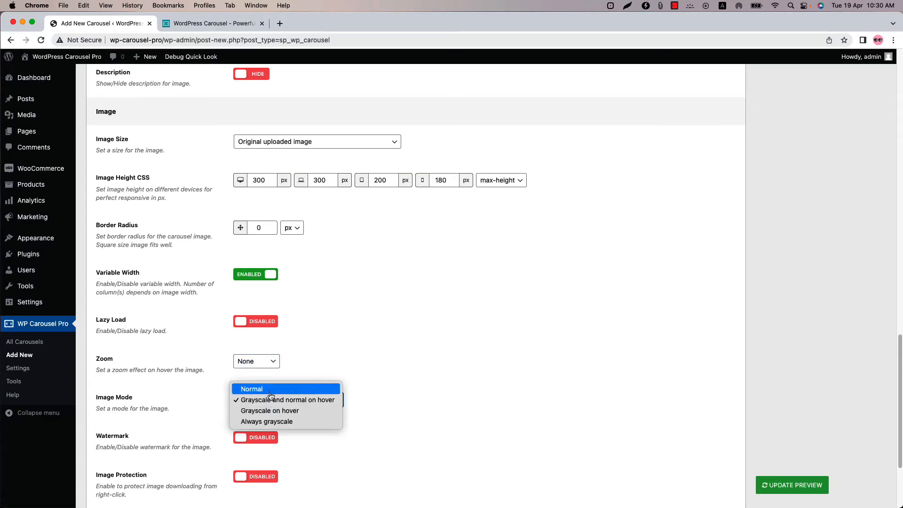
click(251, 389)
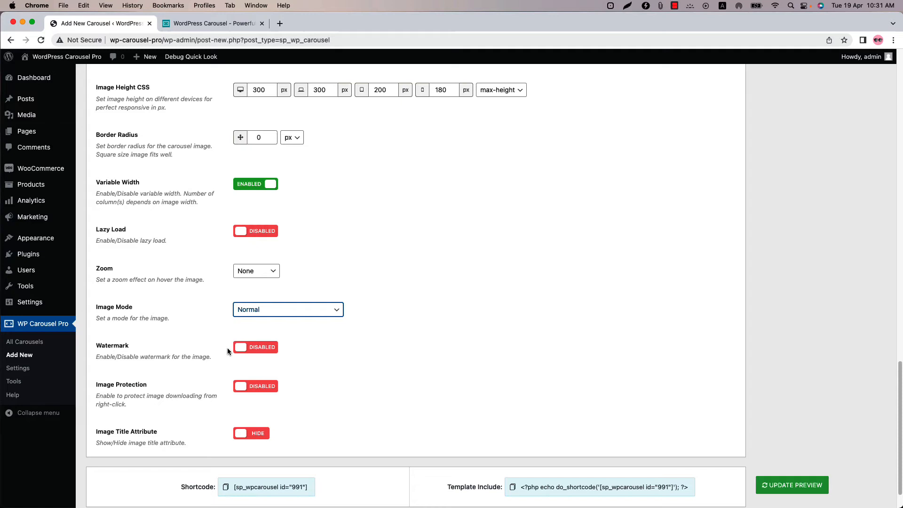
click(255, 347)
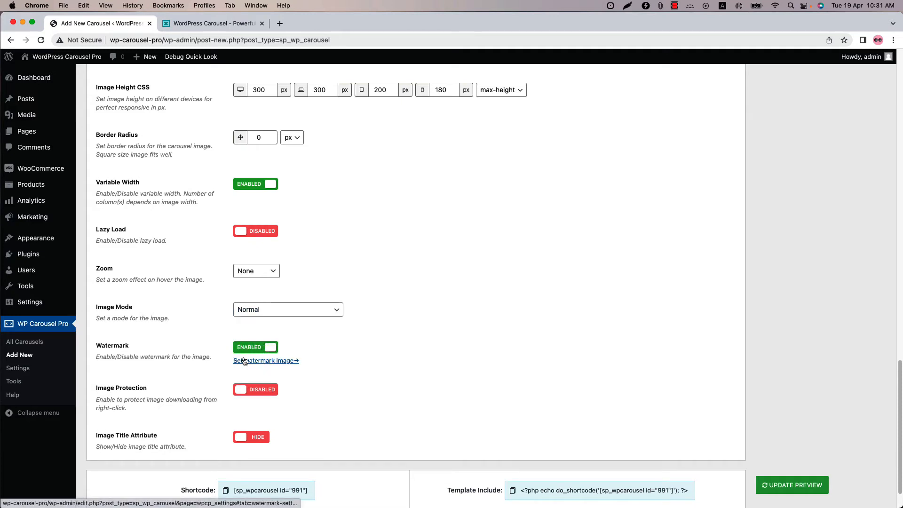
- Upload the logo watermark image, position it Center Center, and save the watermark settings
click(266, 360)
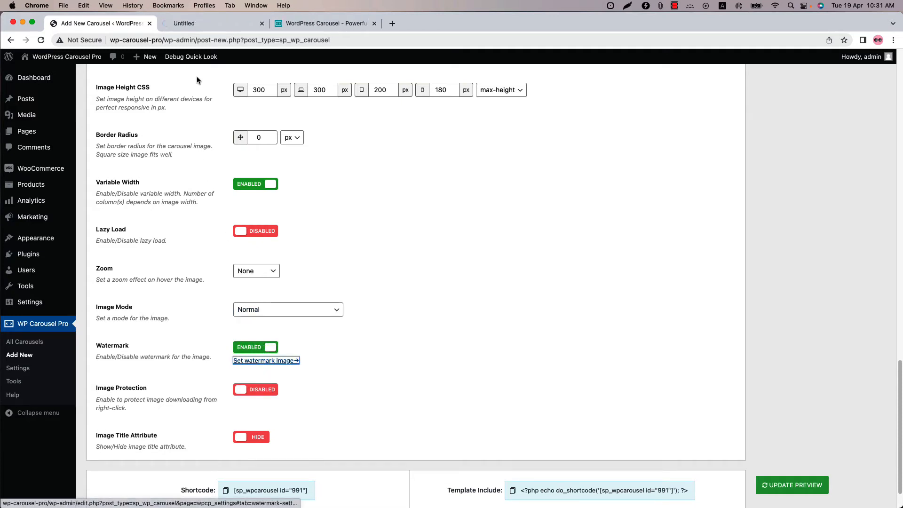
click(264, 360)
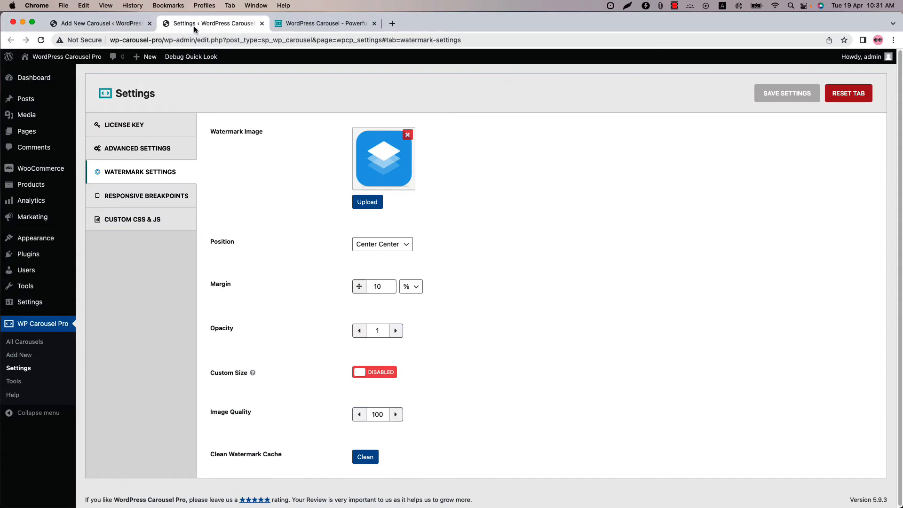
mouse_move(149, 164)
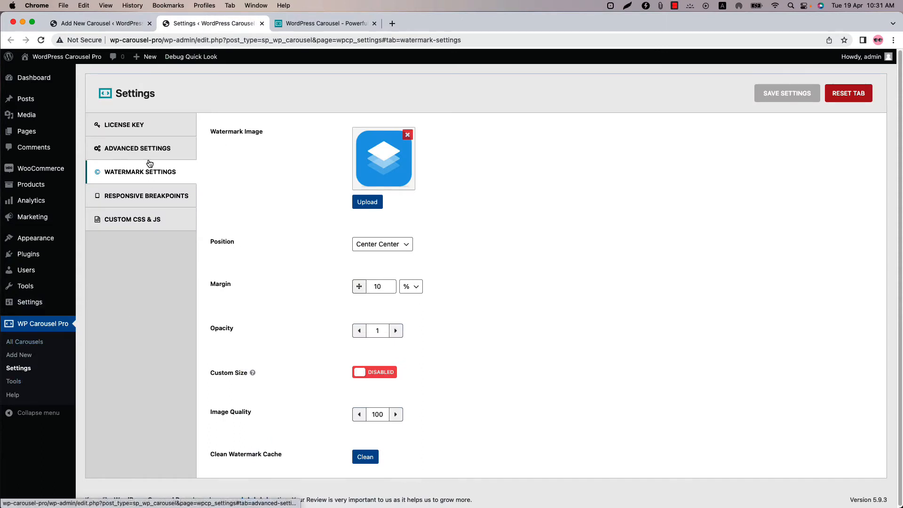
mouse_move(376, 167)
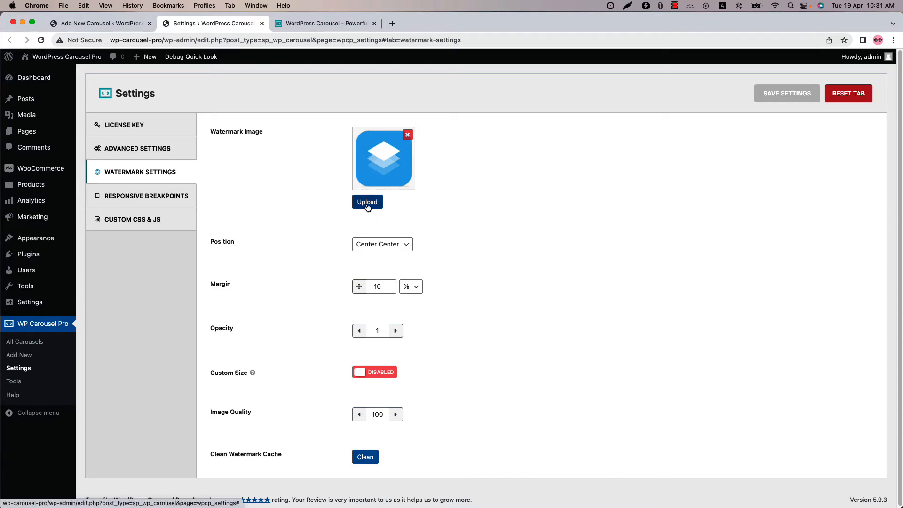
click(367, 203)
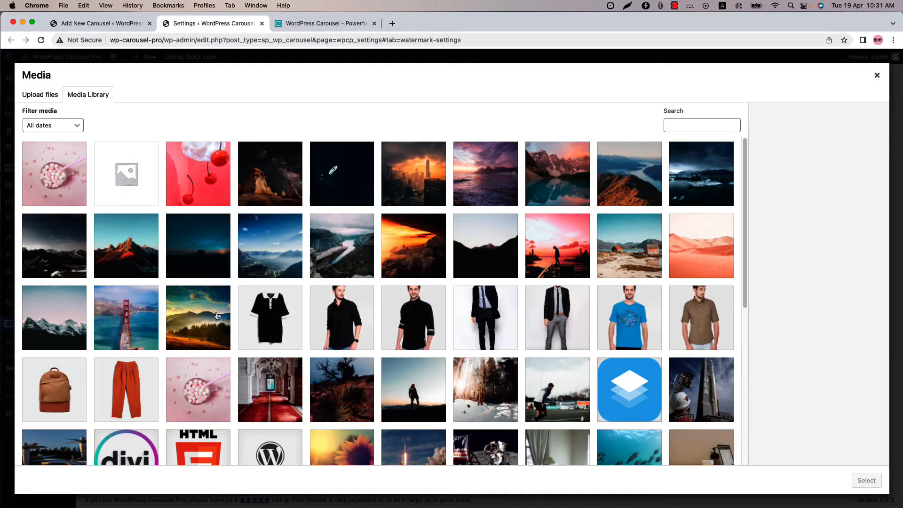
mouse_move(834, 90)
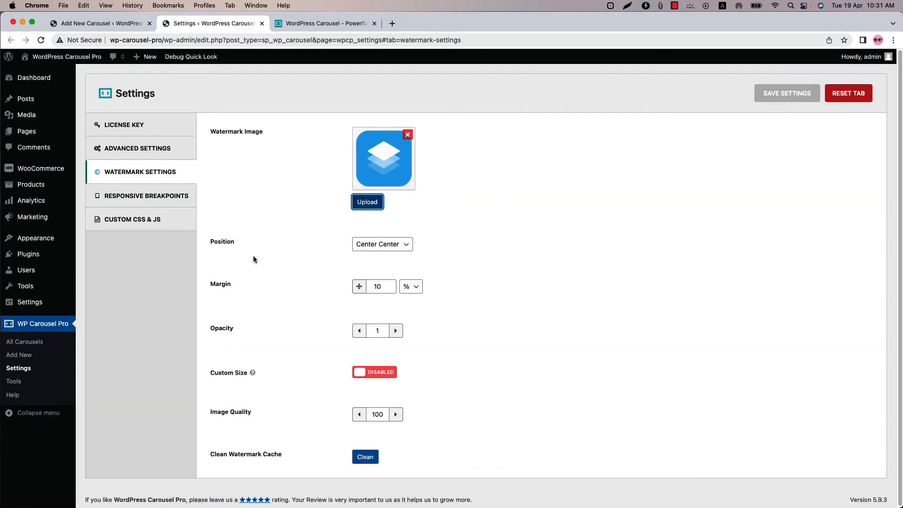
click(382, 243)
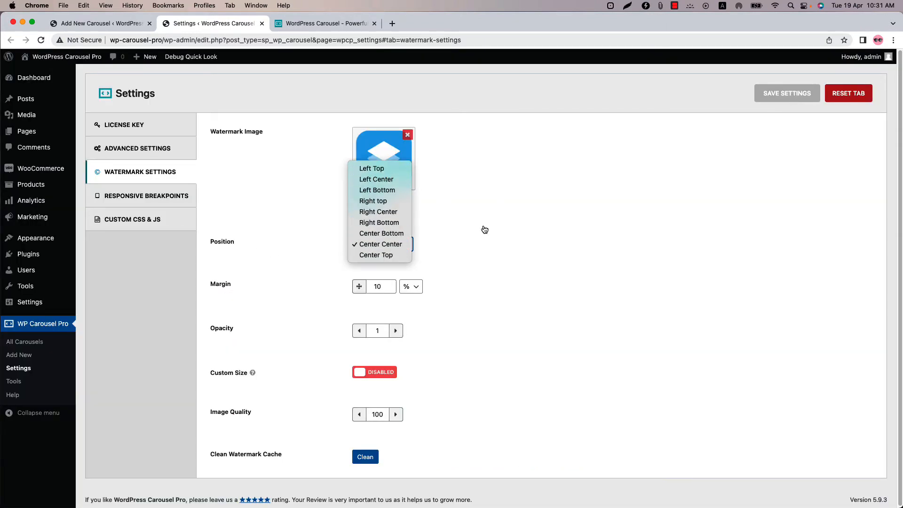
click(380, 244)
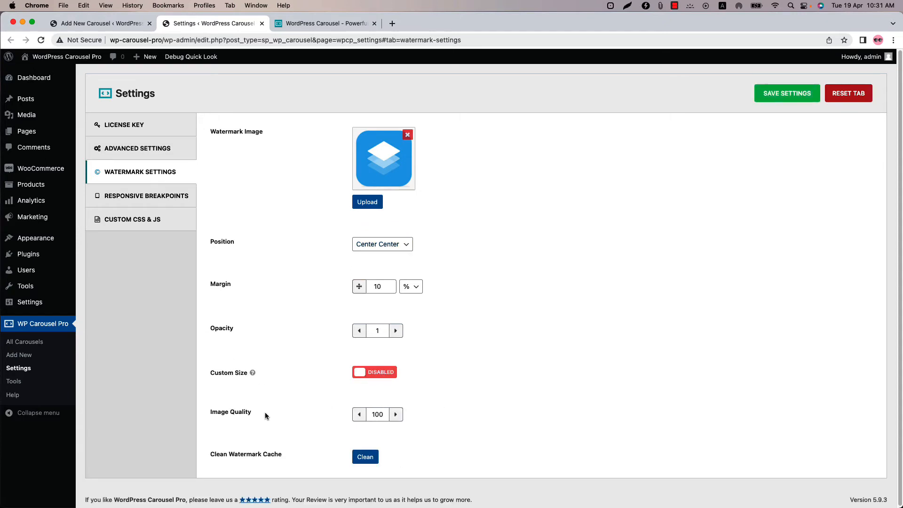
mouse_move(772, 84)
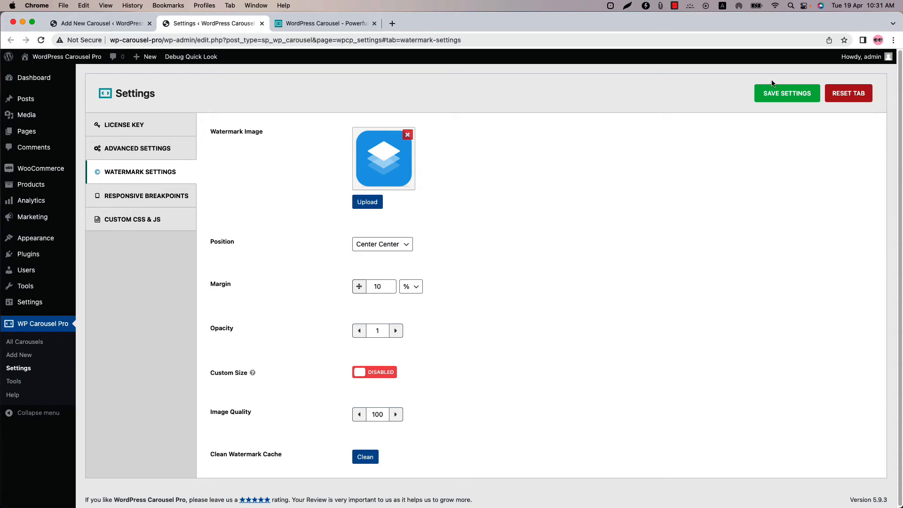
click(787, 93)
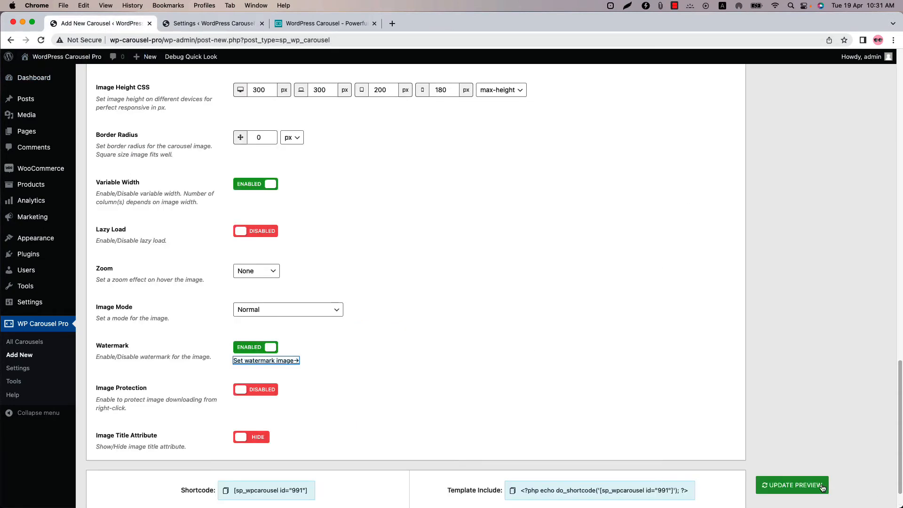
- Refresh the preview to show the centred watermark, advance a slide, and scroll to Image settings
click(792, 484)
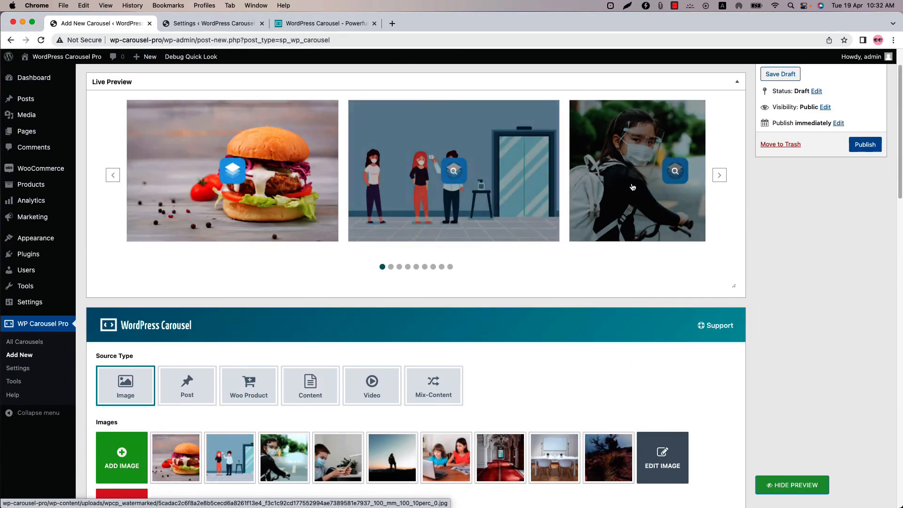
click(720, 175)
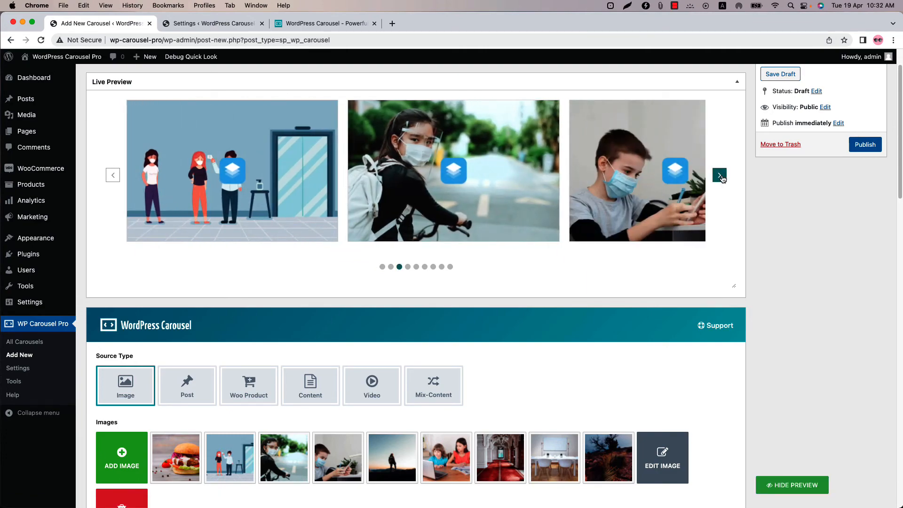
scroll(down, 3)
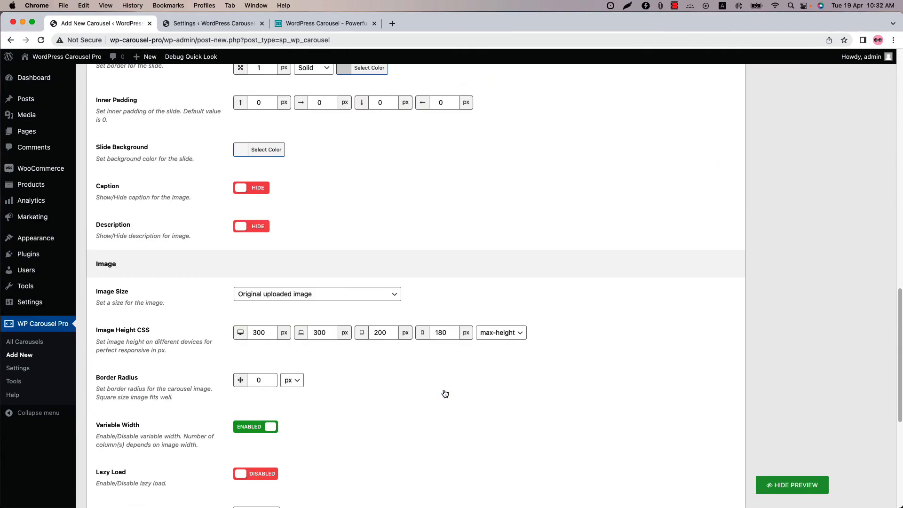
scroll(down, 3)
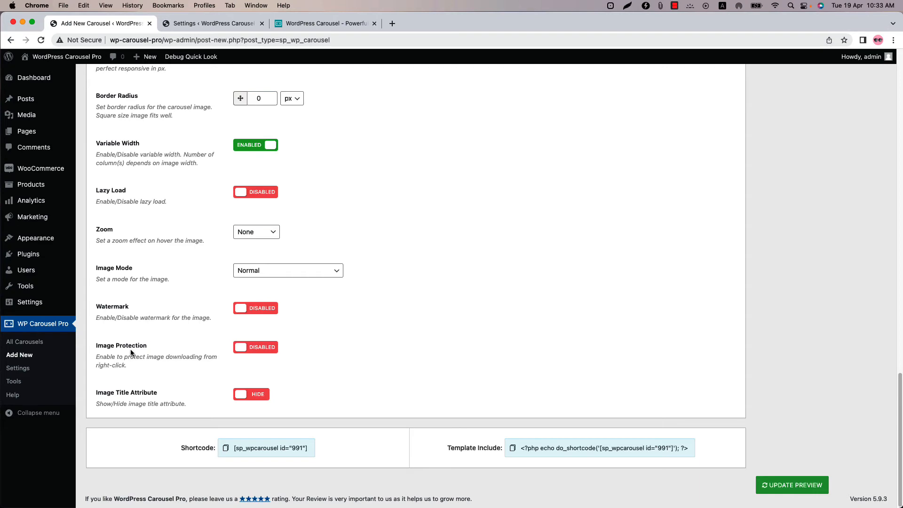
mouse_move(688, 464)
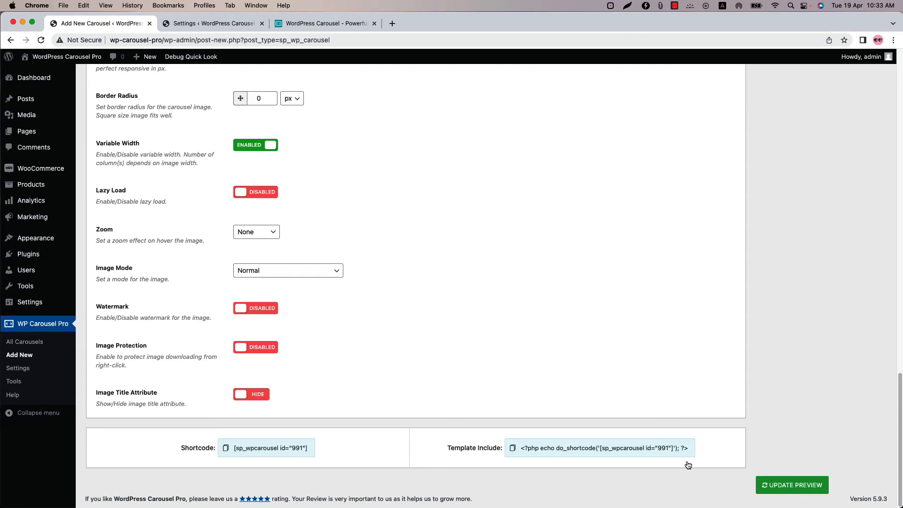
- Disable the watermark, enable Image Protection, and confirm right-click no longer offers image saving
click(792, 485)
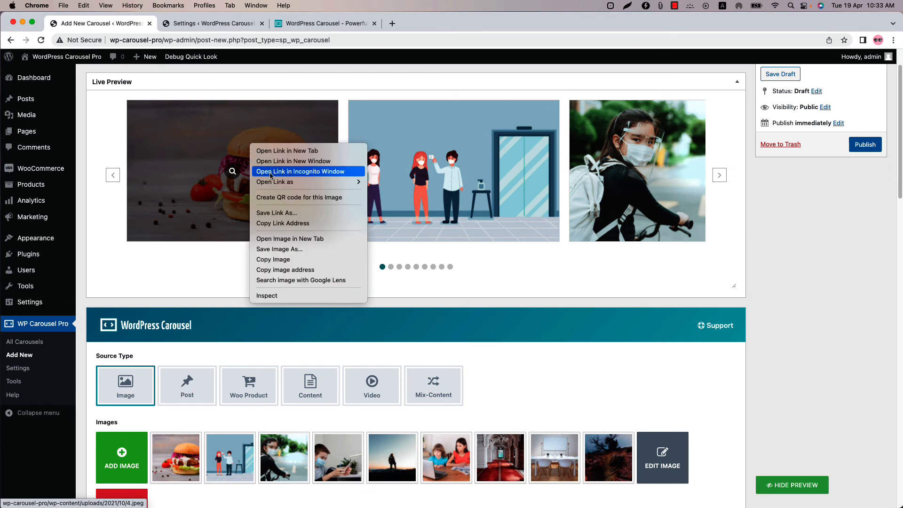
mouse_move(297, 248)
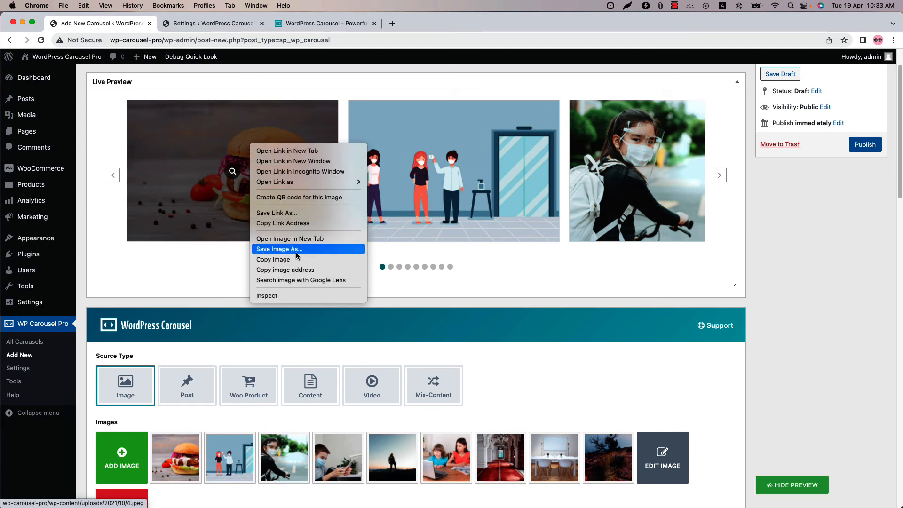
scroll(down, 3)
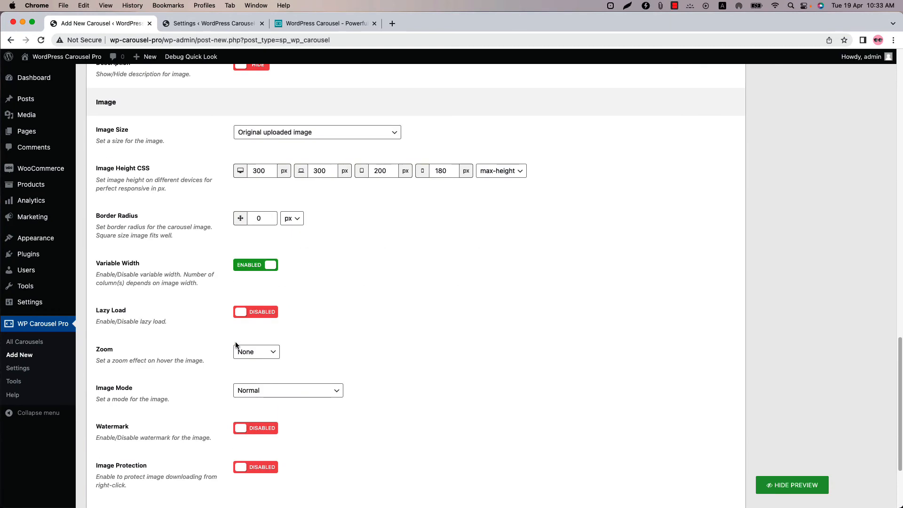
scroll(down, 3)
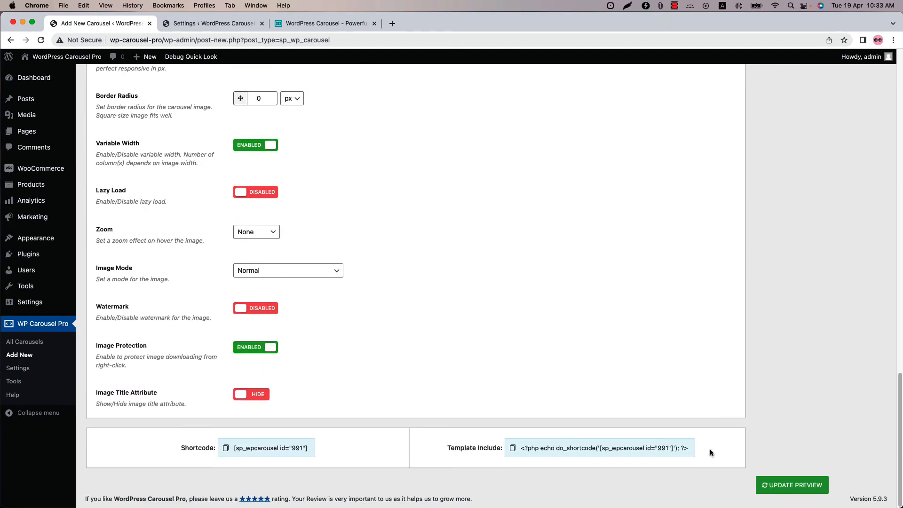
click(792, 485)
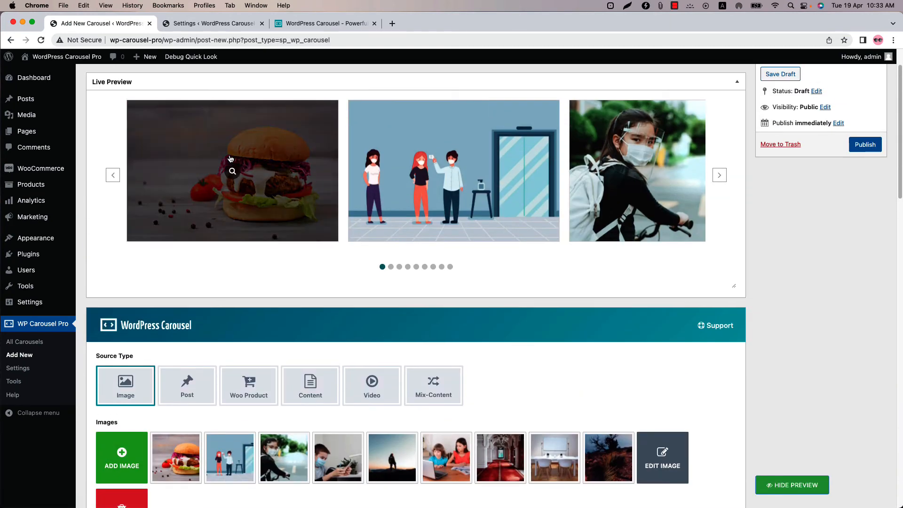
right_click(228, 150)
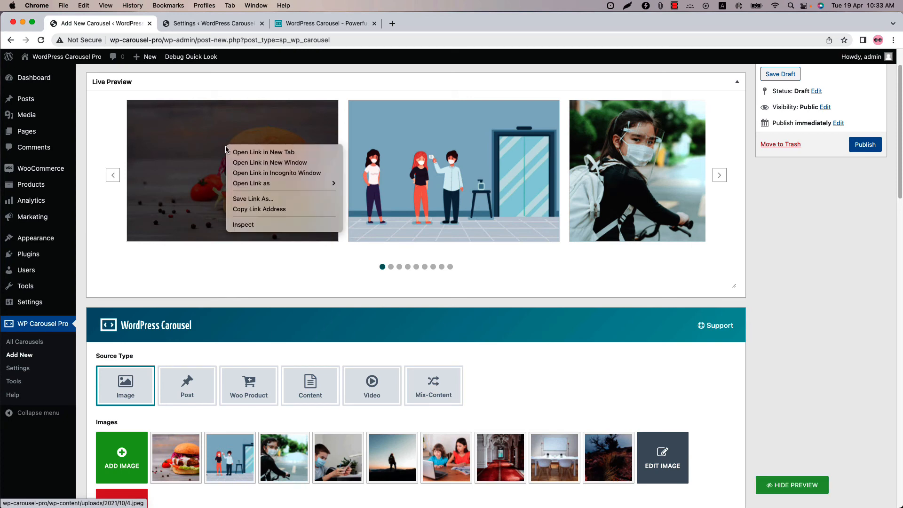
mouse_move(243, 224)
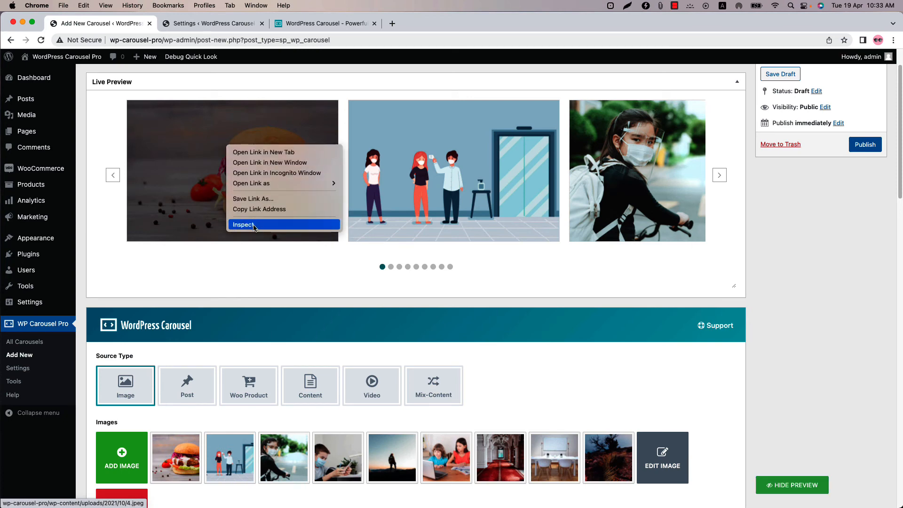
mouse_move(262, 152)
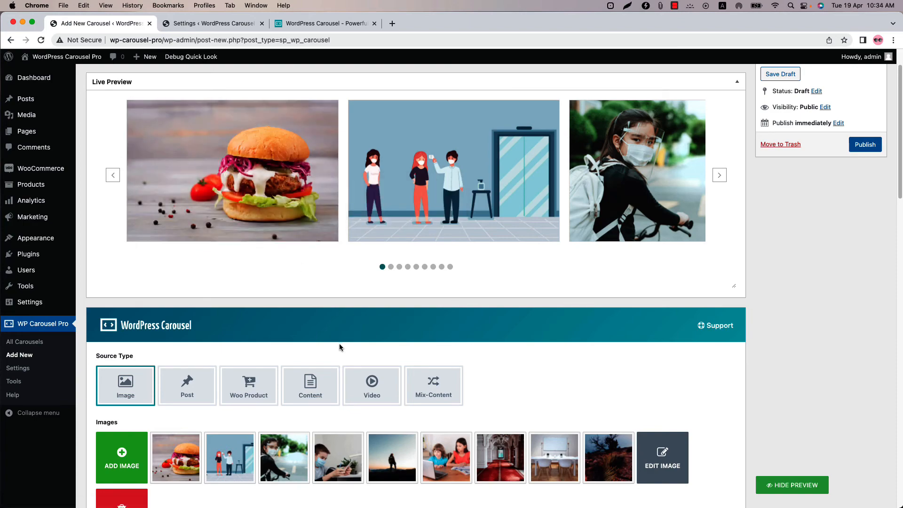
scroll(down, 3)
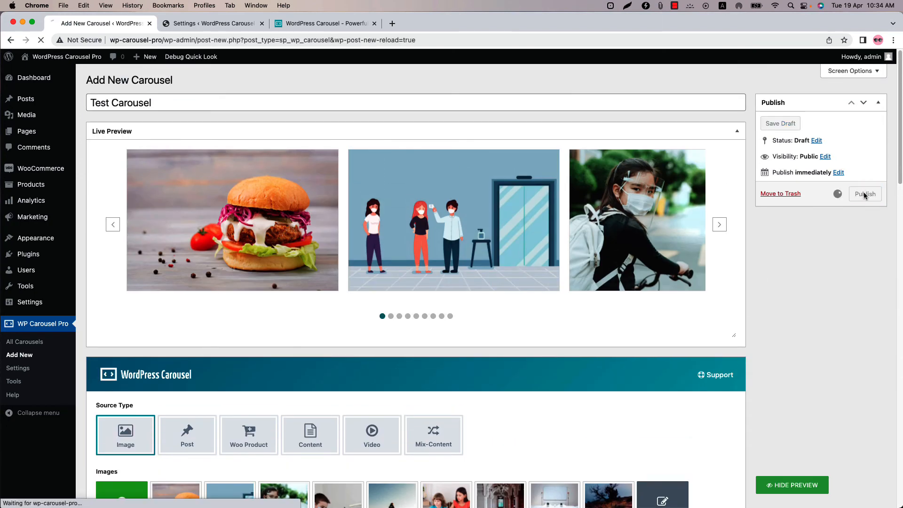
- Publish Test Carousel, select it (#991) in a new page's WP Carousel Pro block, and publish the page
click(865, 193)
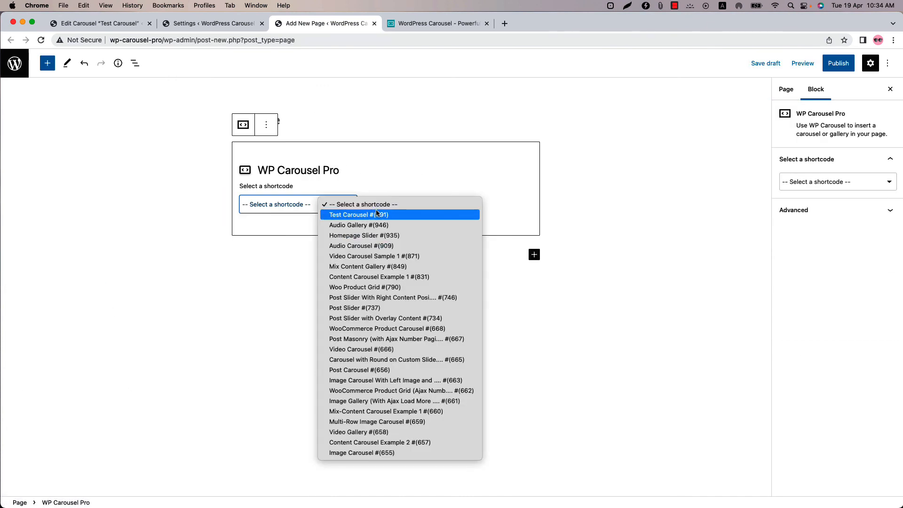
click(357, 214)
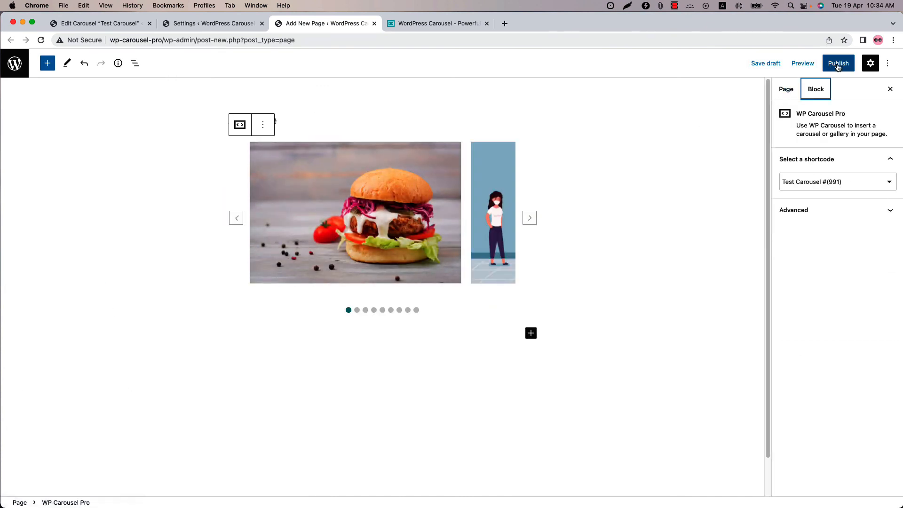
click(838, 62)
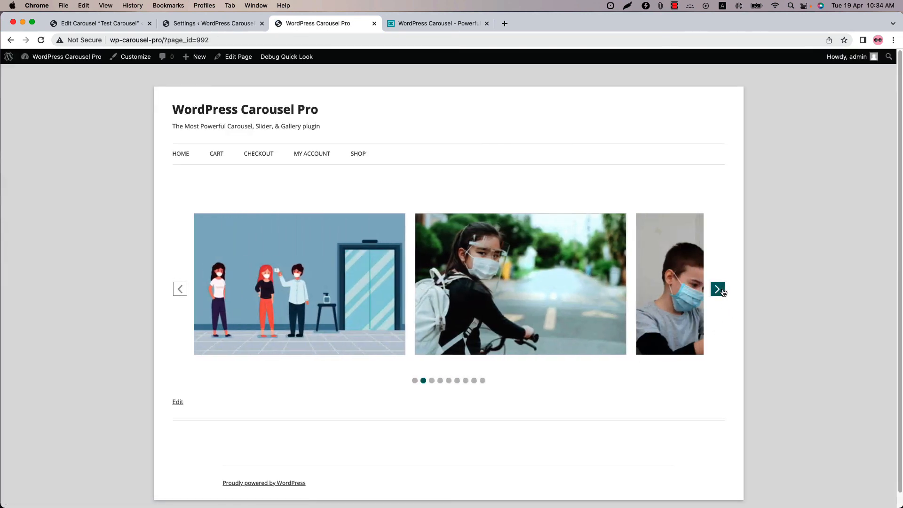
- Advance the embedded Test Carousel forward two slides with its next arrow
click(718, 289)
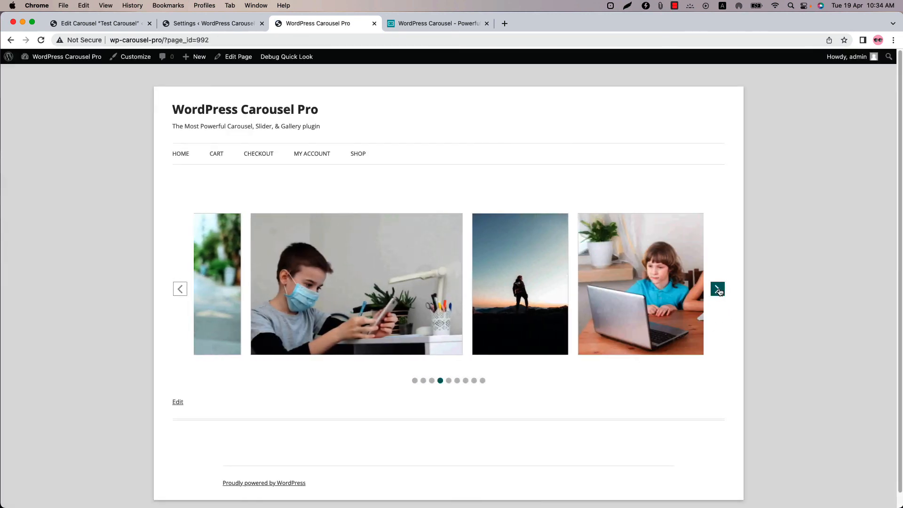
click(718, 288)
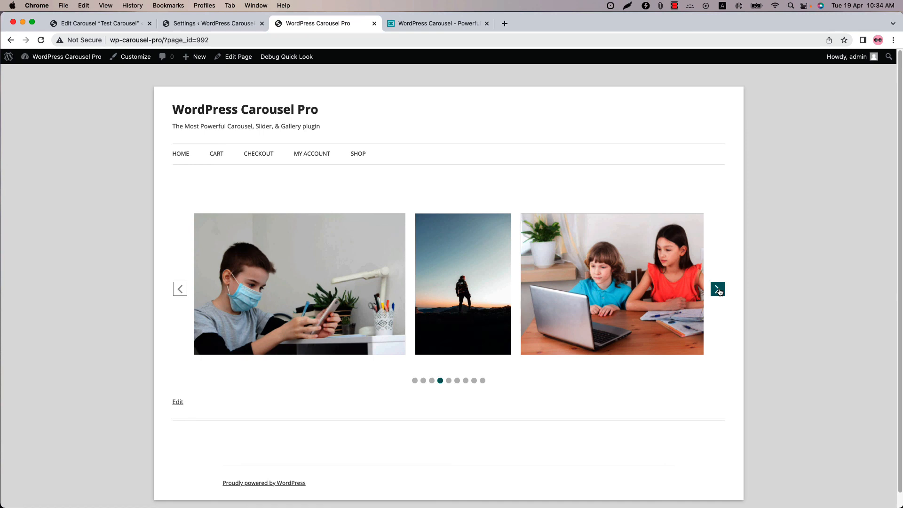
mouse_move(718, 288)
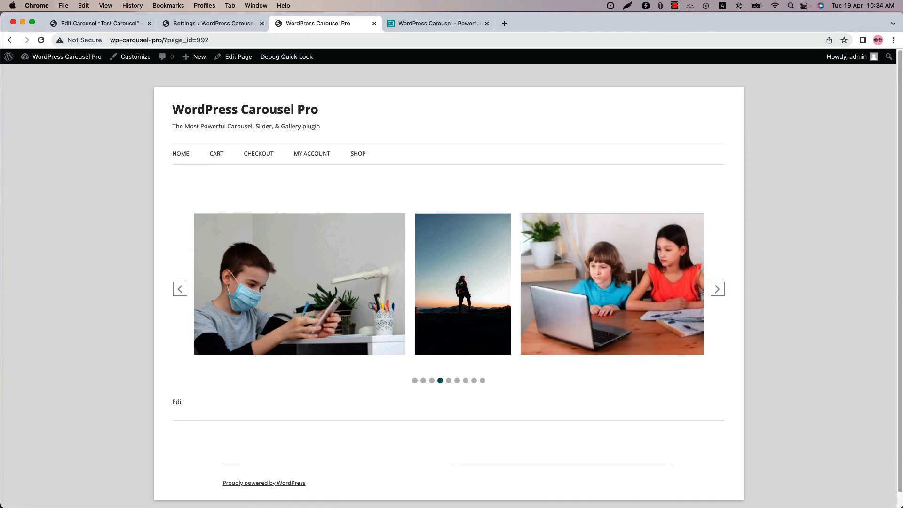